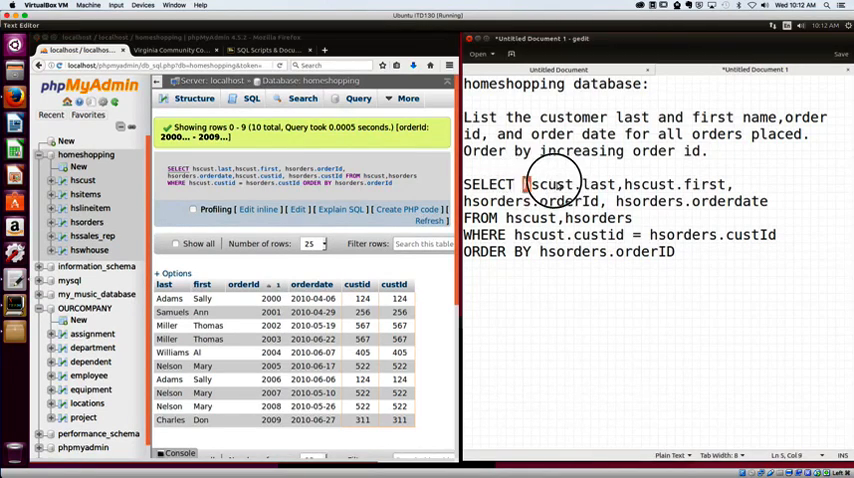
Delete the 'hscust.' prefixes before last and first in the SELECT line.
{"action": "double_click", "coordinate": [558, 184]}
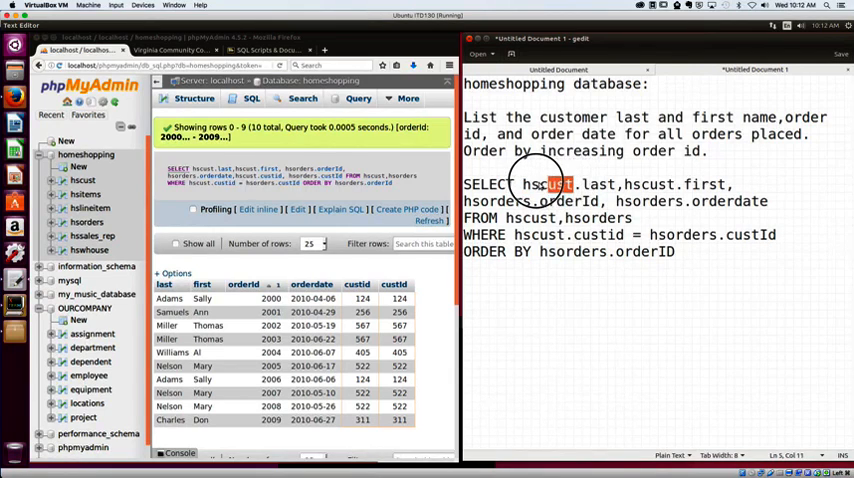
{"action": "double_click", "coordinate": [547, 184]}
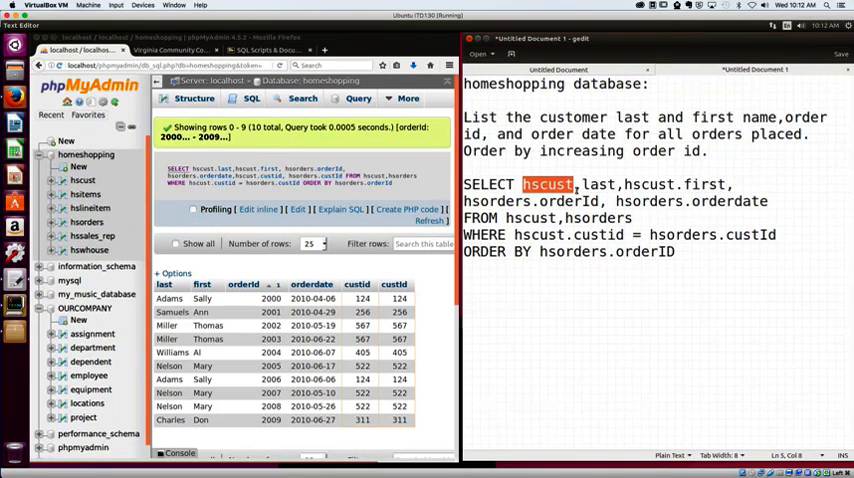
{"action": "left_click", "coordinate": [575, 184]}
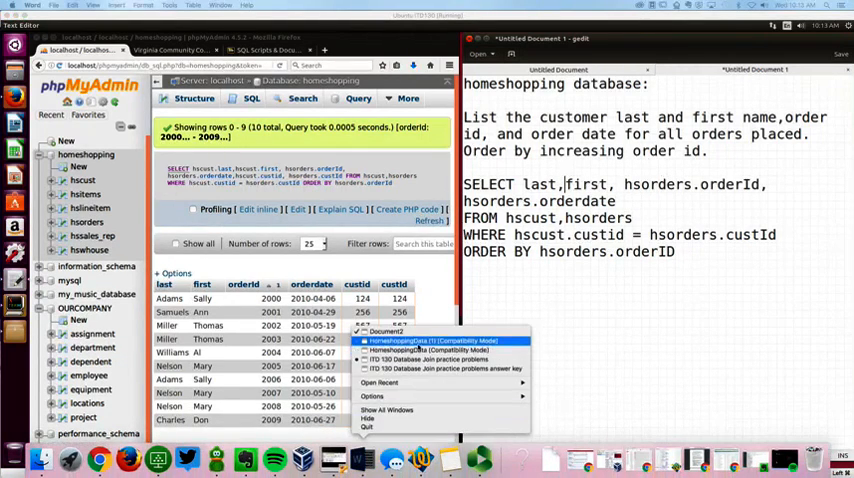
{"action": "mouse_move", "coordinate": [440, 351]}
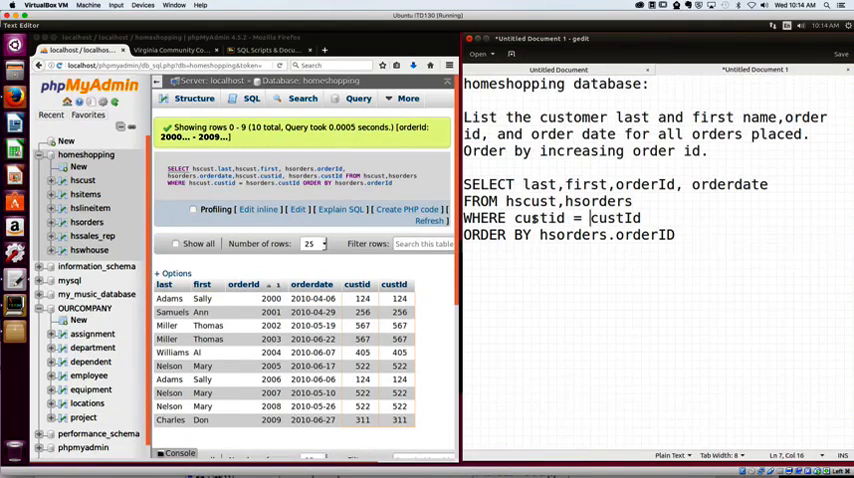
Remove the remaining 'hsorders.' prefix so ORDER BY reads plain orderID.
{"action": "left_click", "coordinate": [611, 234]}
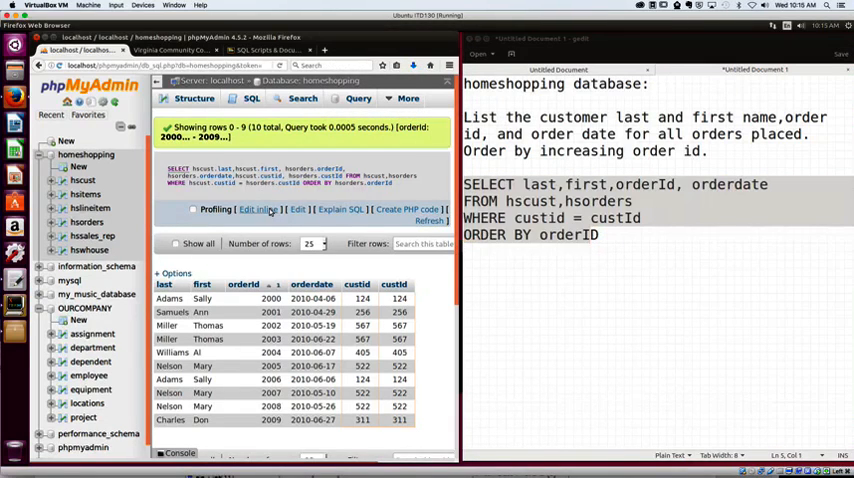
Replace the phpMyAdmin query inline with the unprefixed join query and run it.
{"action": "left_click", "coordinate": [257, 208]}
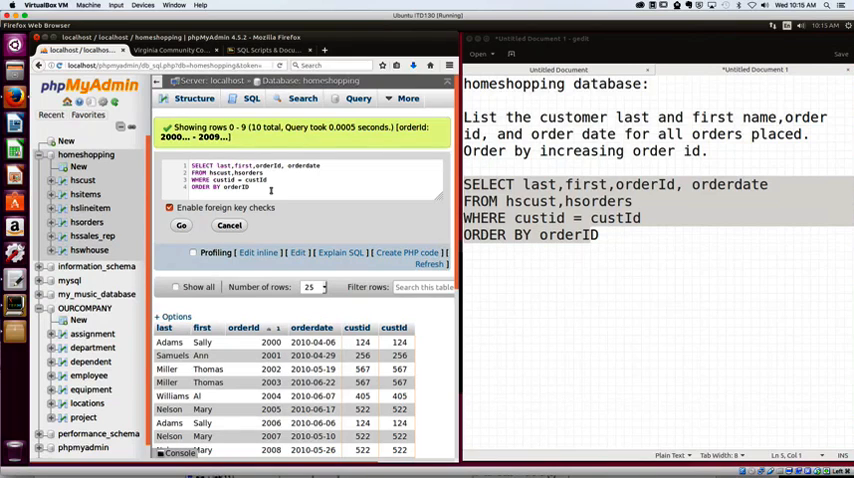
{"action": "left_click", "coordinate": [181, 225]}
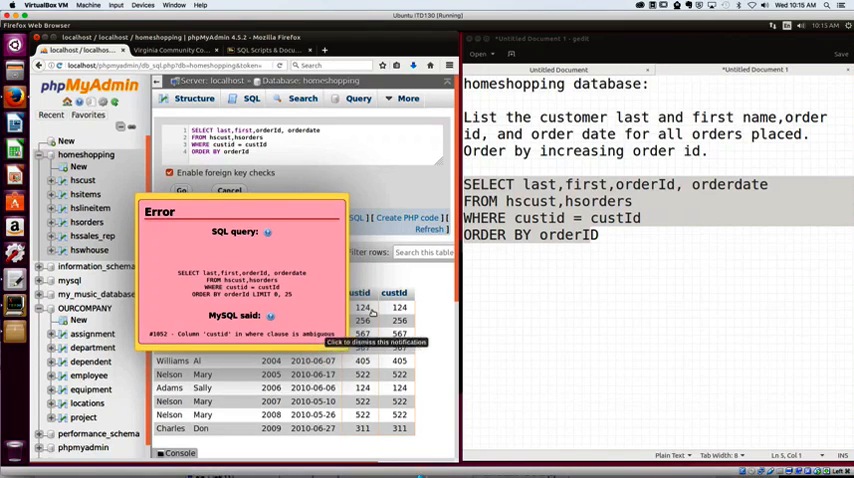
{"action": "mouse_move", "coordinate": [262, 203]}
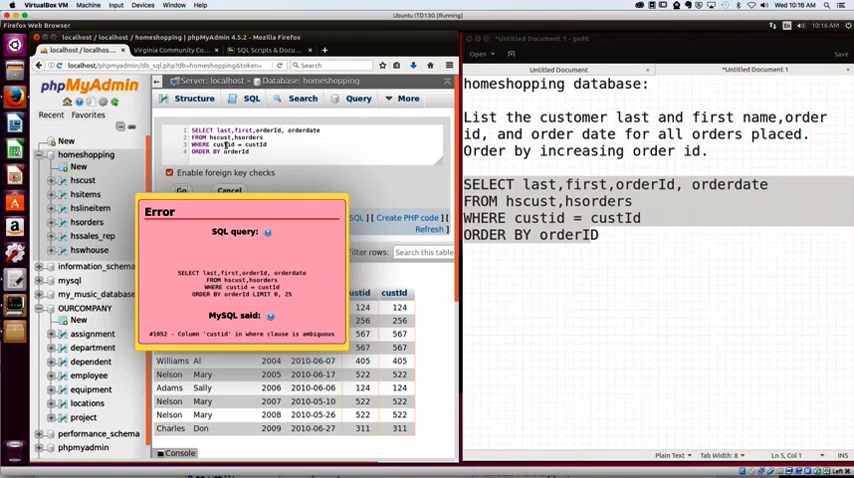
{"action": "mouse_move", "coordinate": [300, 265]}
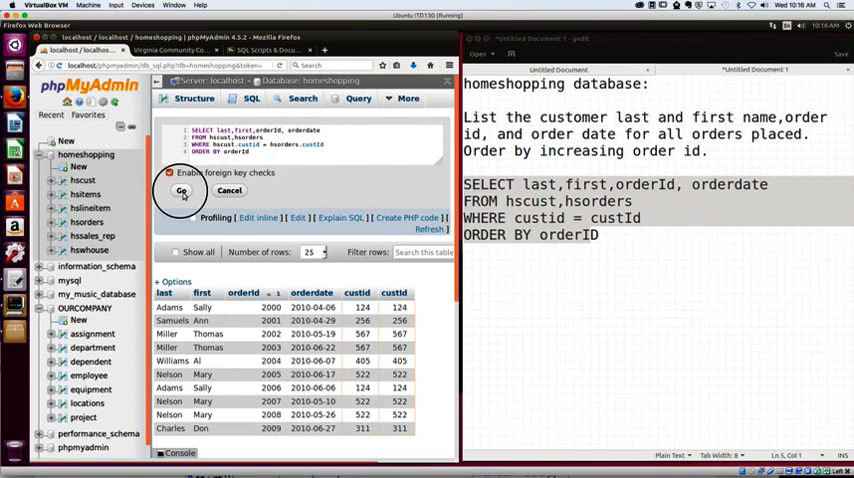
Rerun the query with WHERE hscust.custid = hsorders.custId to get 10 rows.
{"action": "left_click", "coordinate": [181, 190]}
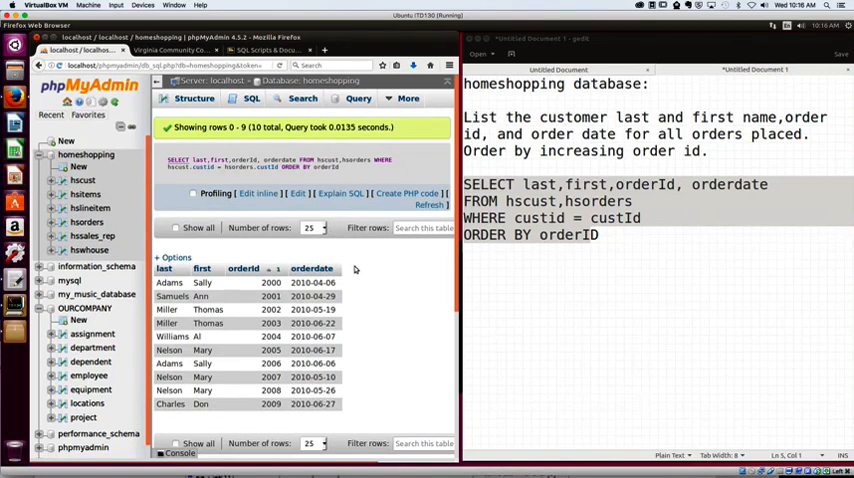